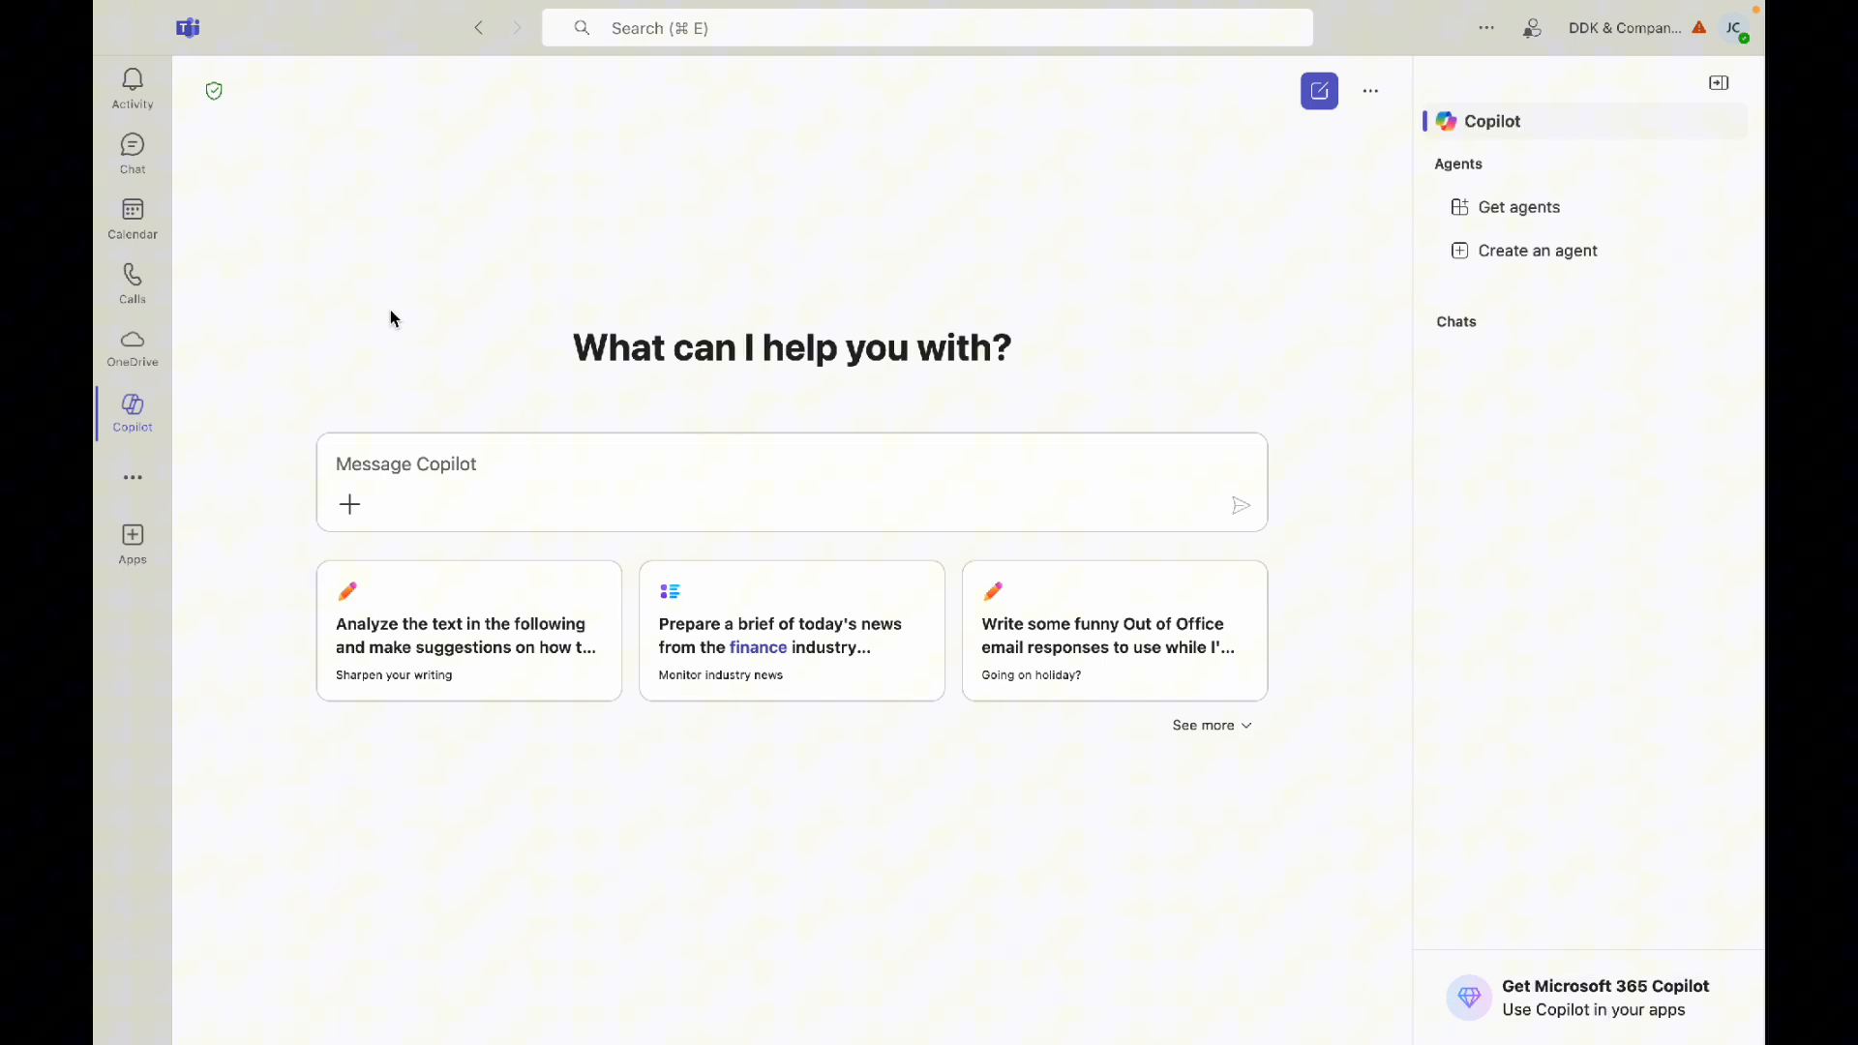
- Find and launch the Viva Insights app via More apps, searching 'viva'
click(132, 477)
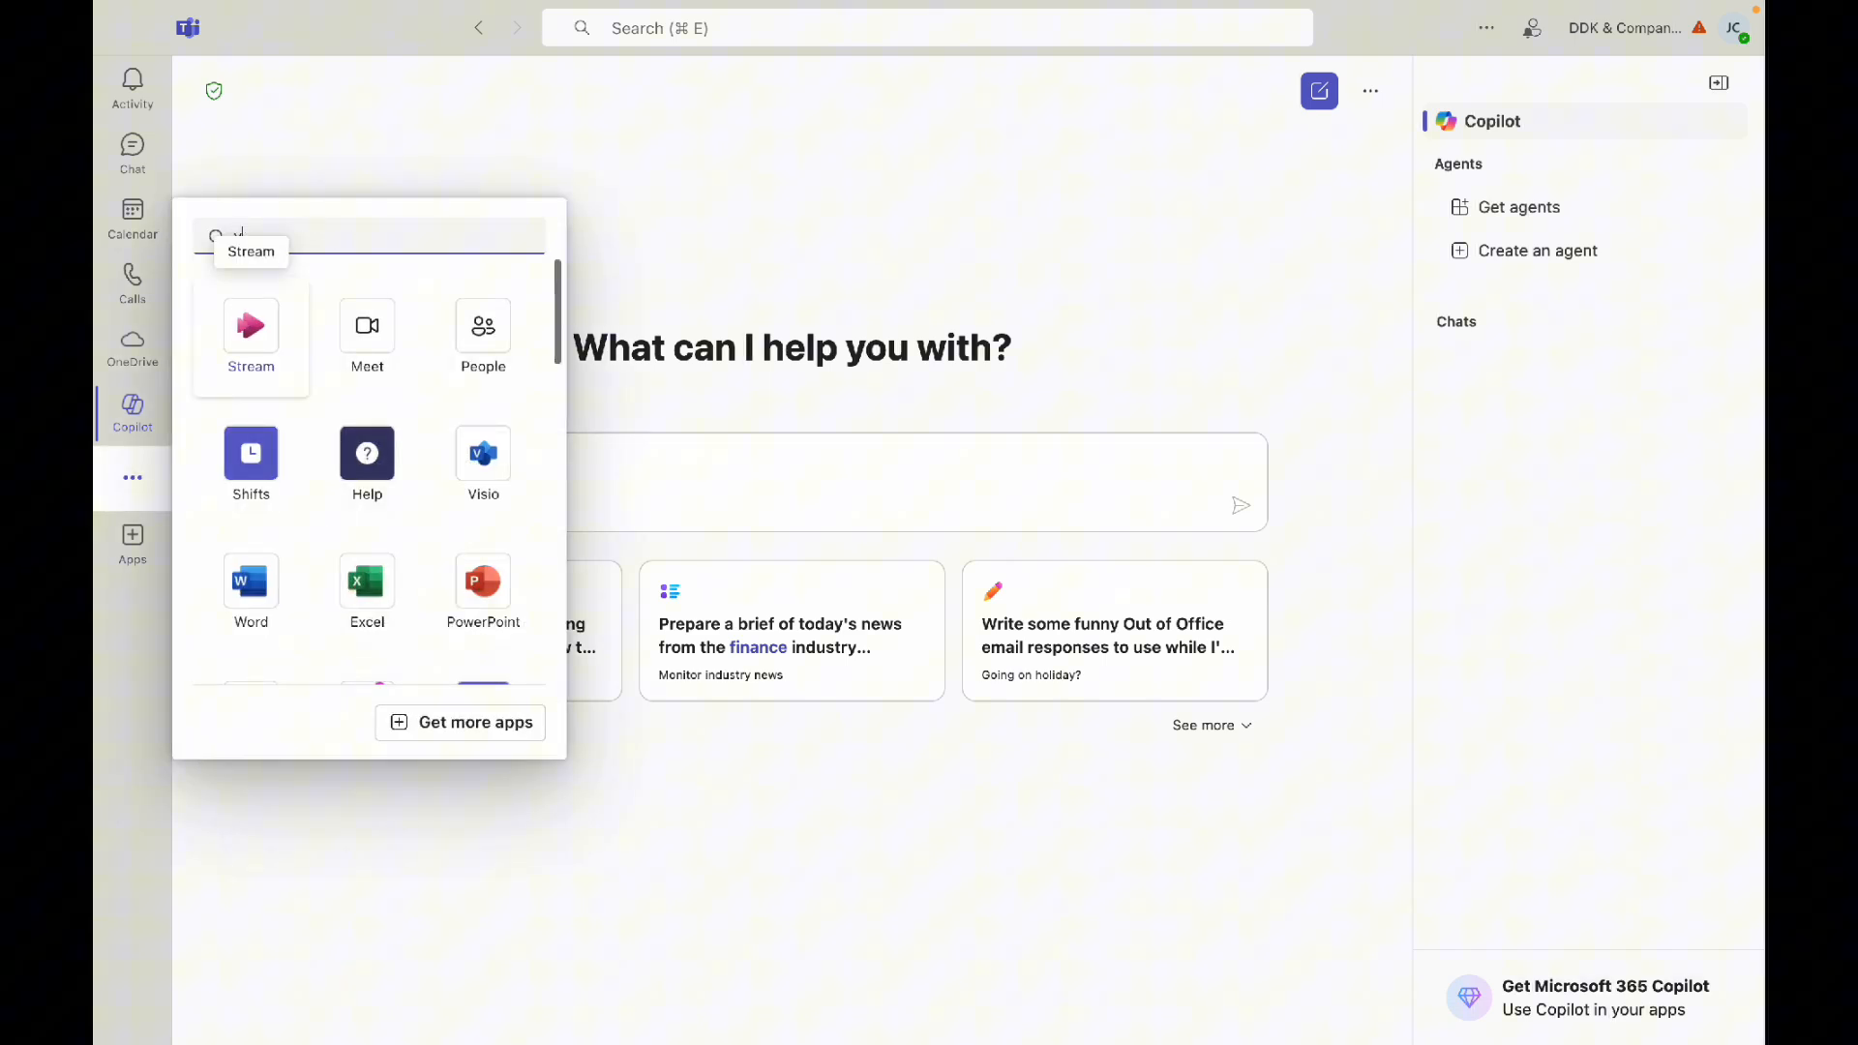
text(viva)
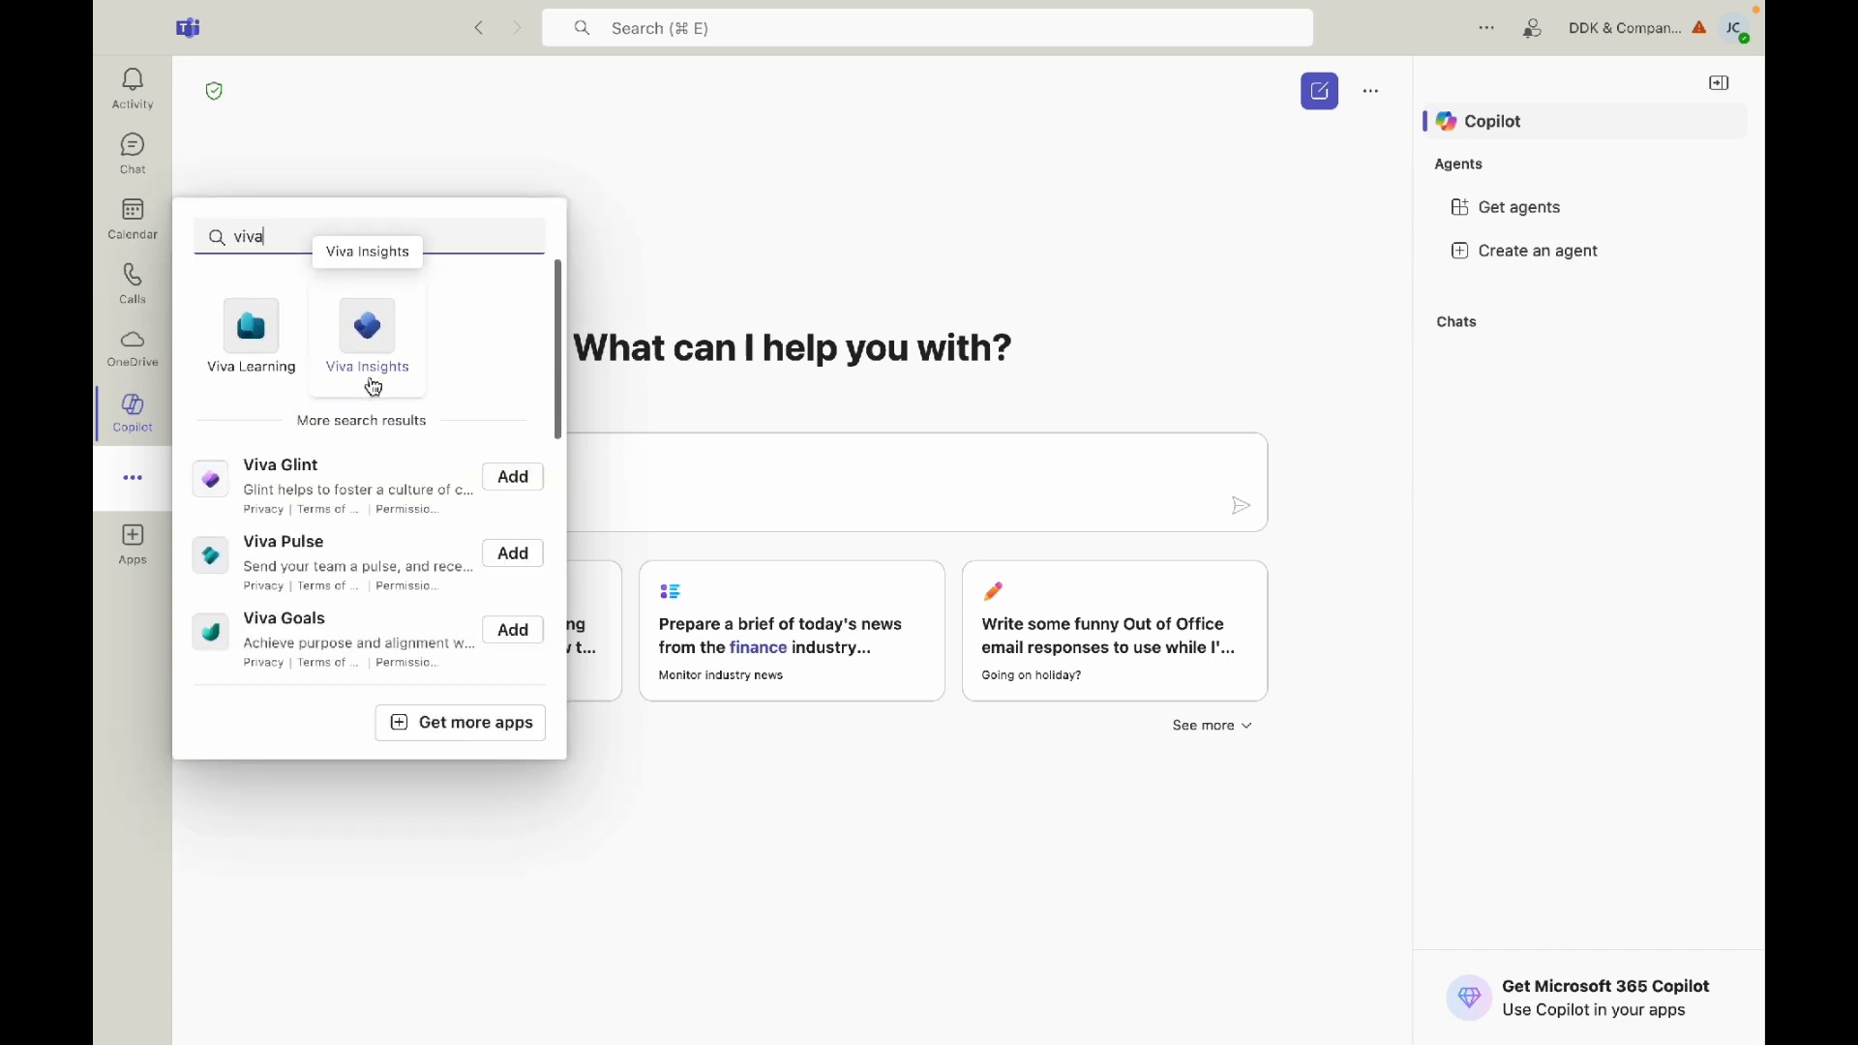
click(368, 331)
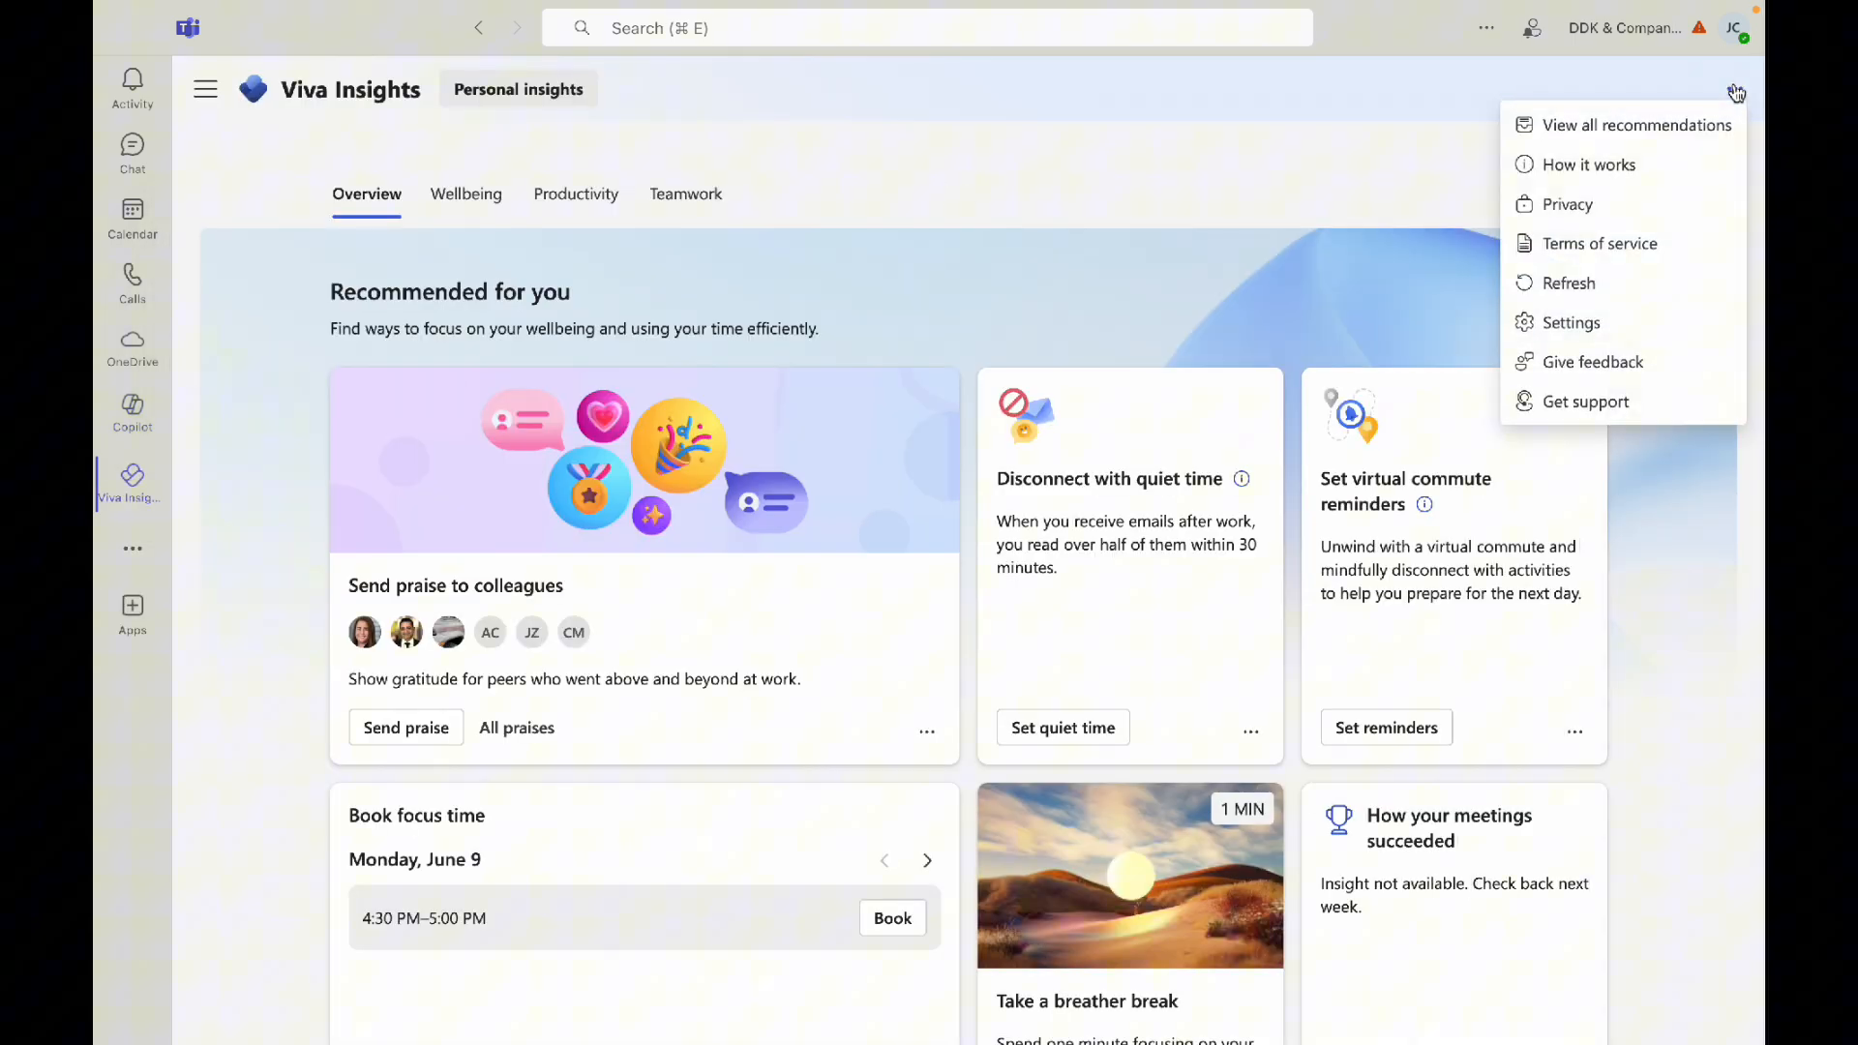
- Go to the Viva Insights settings' Protect time section, down to the focus plan options
click(1572, 323)
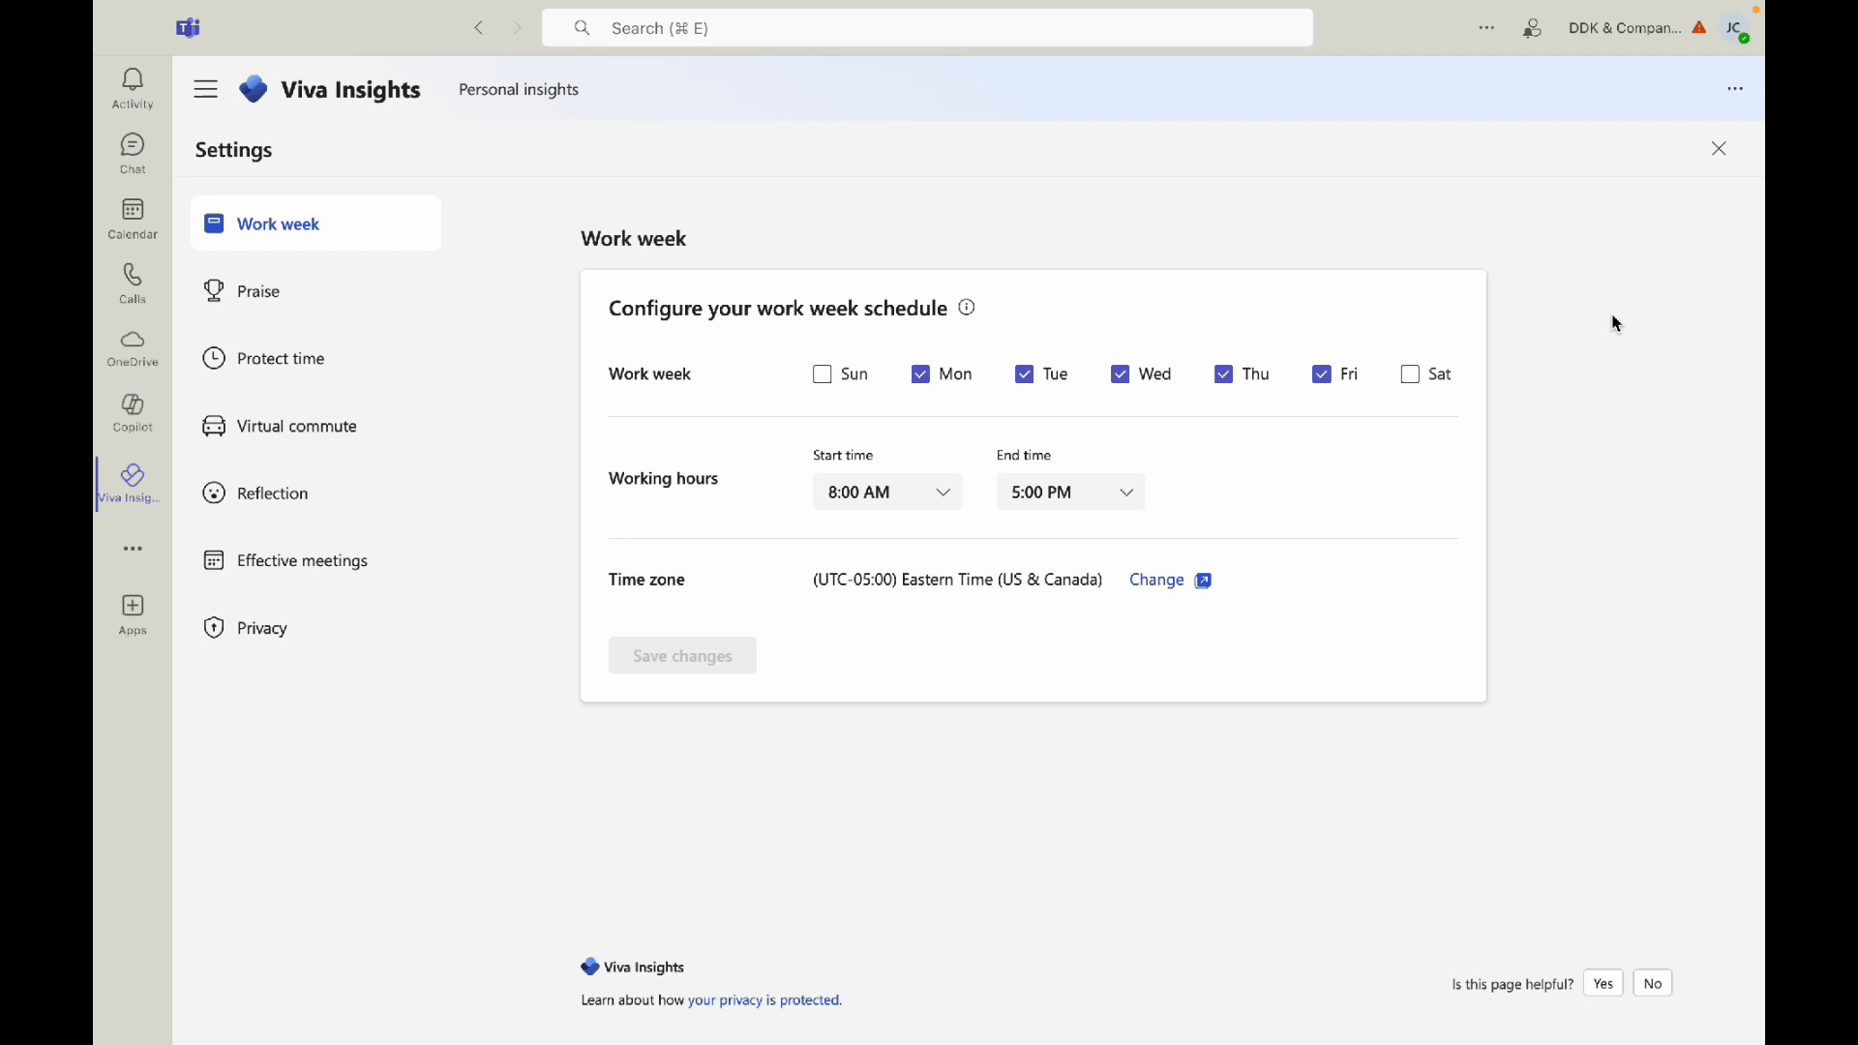
mouse_move(449, 445)
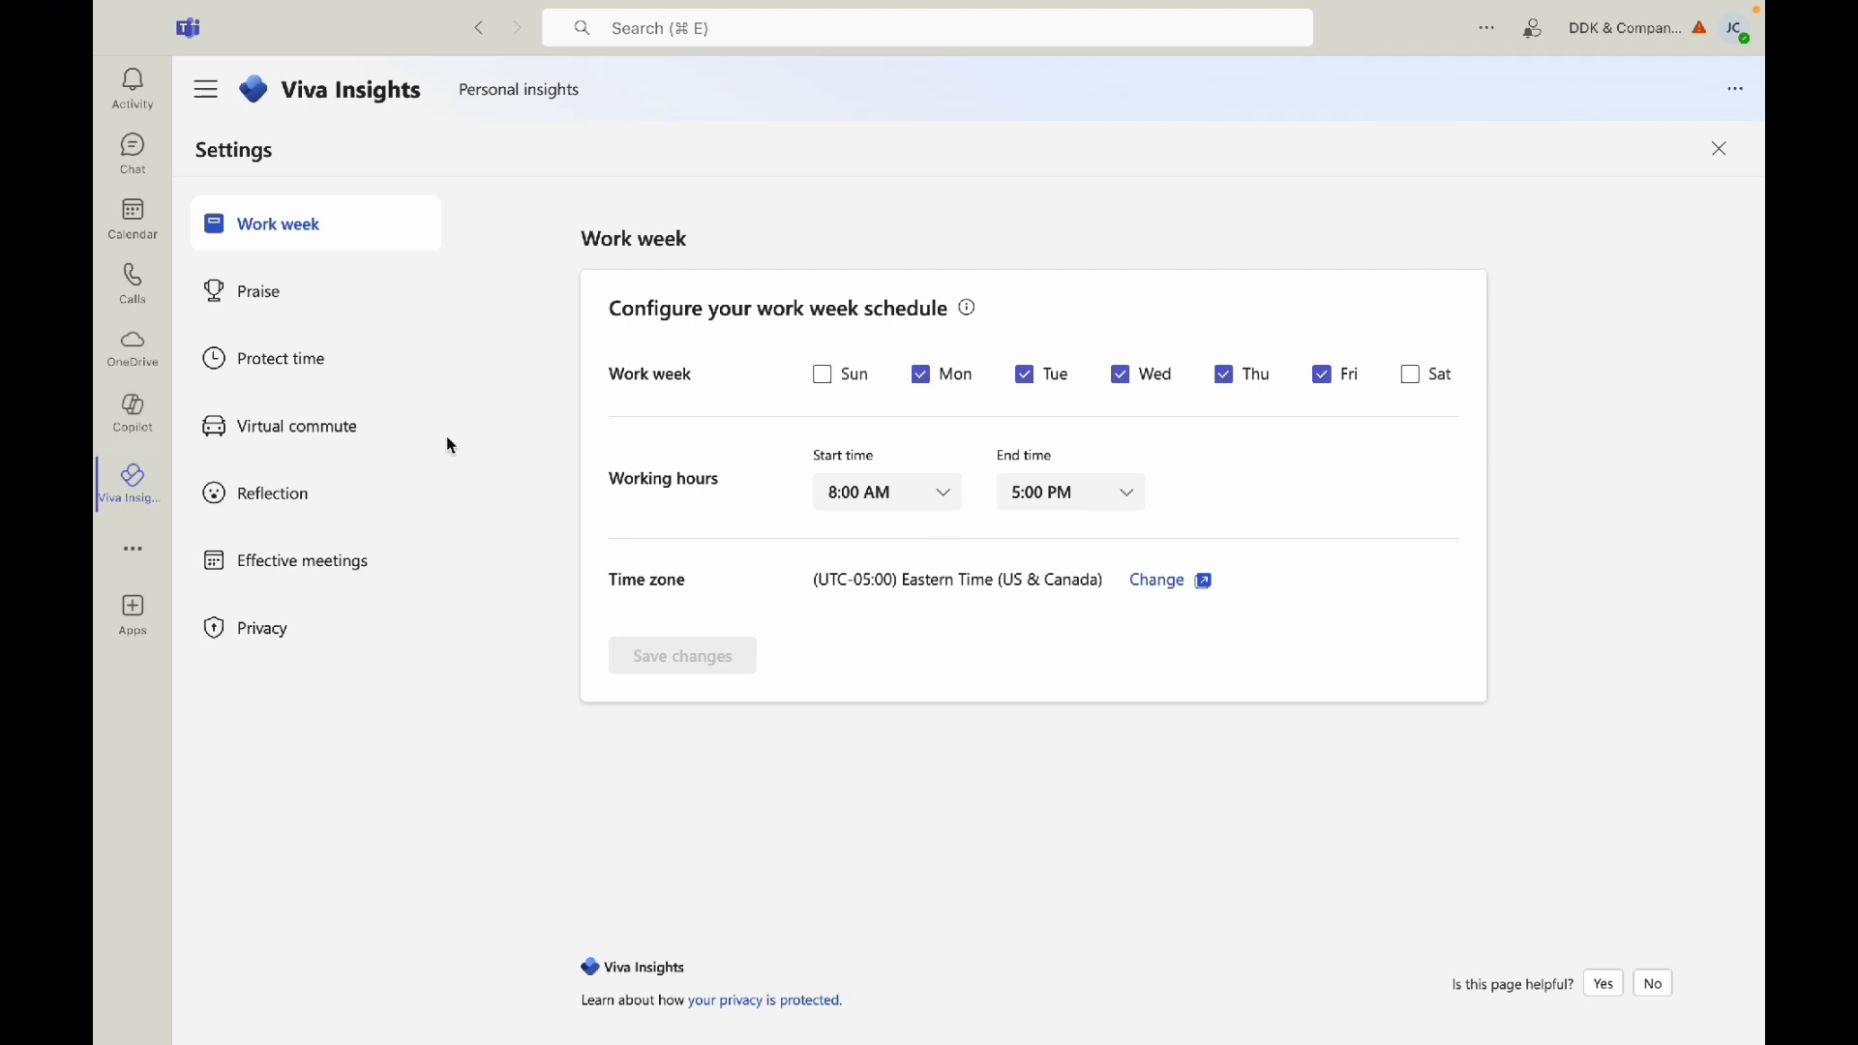
click(283, 358)
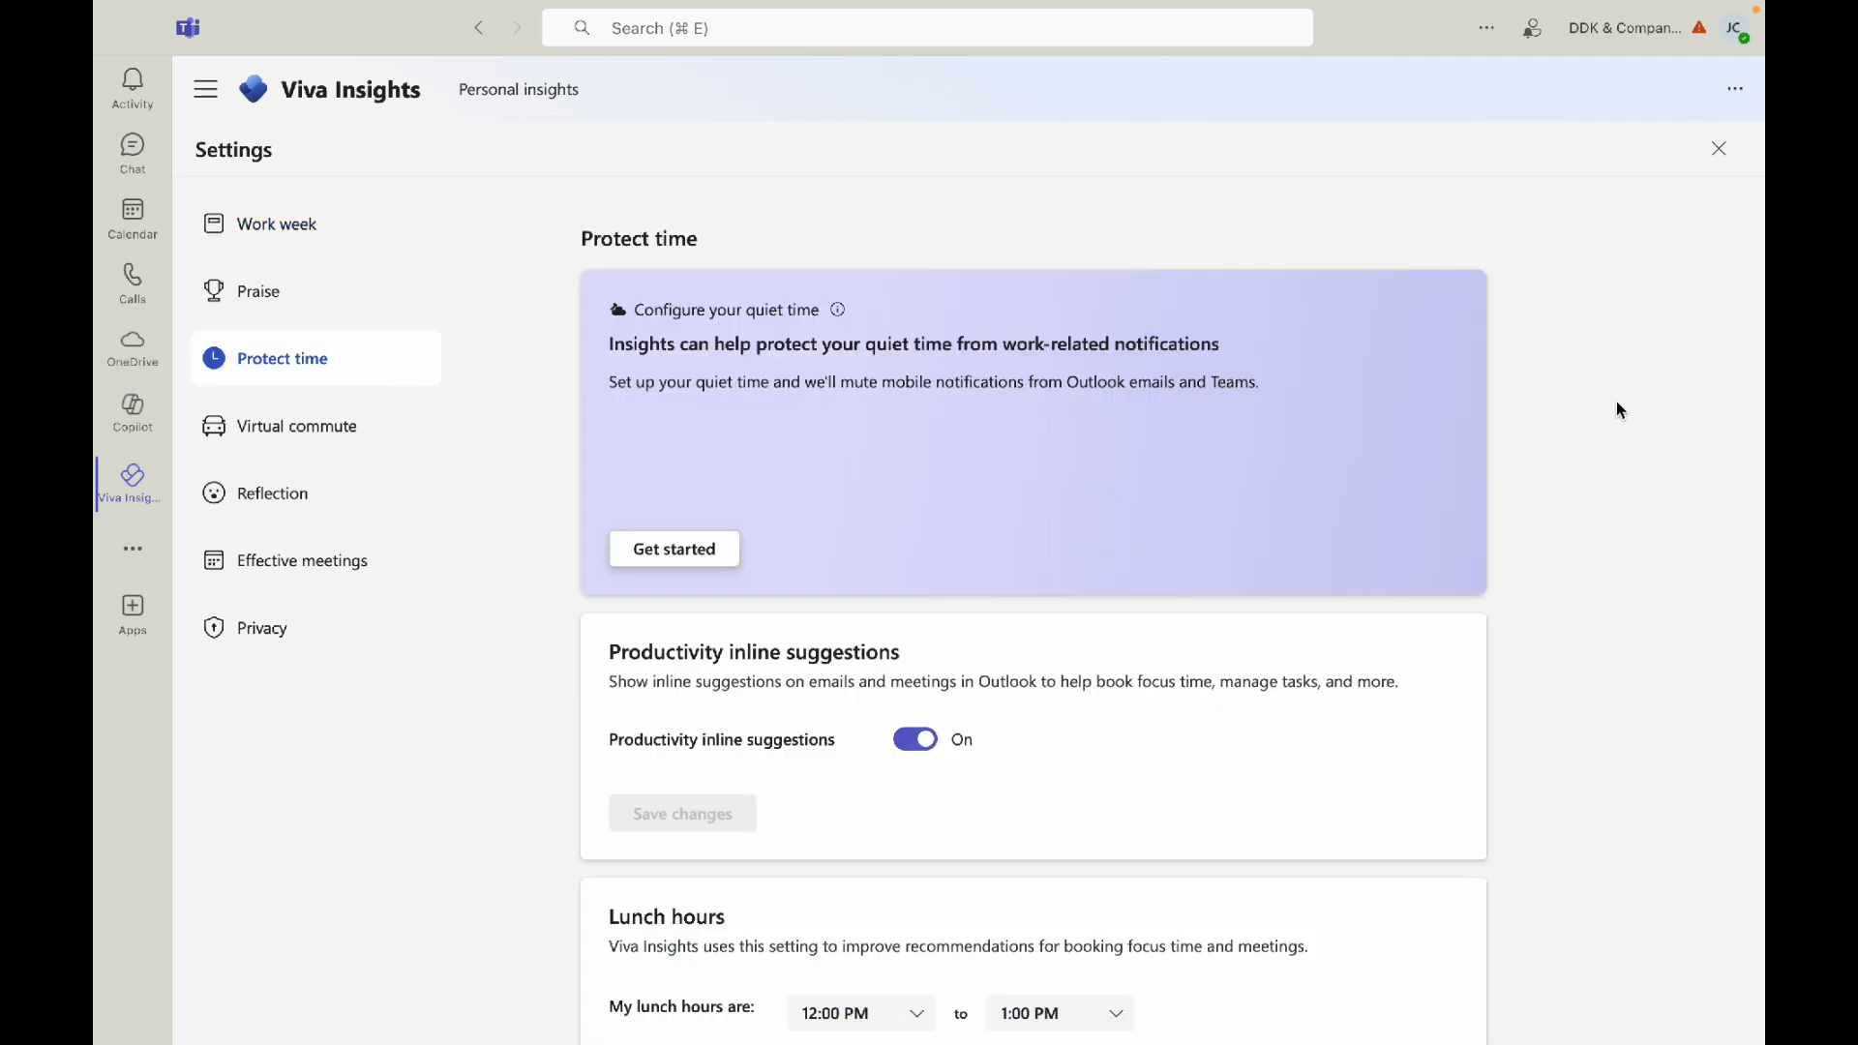
scroll(down, 3)
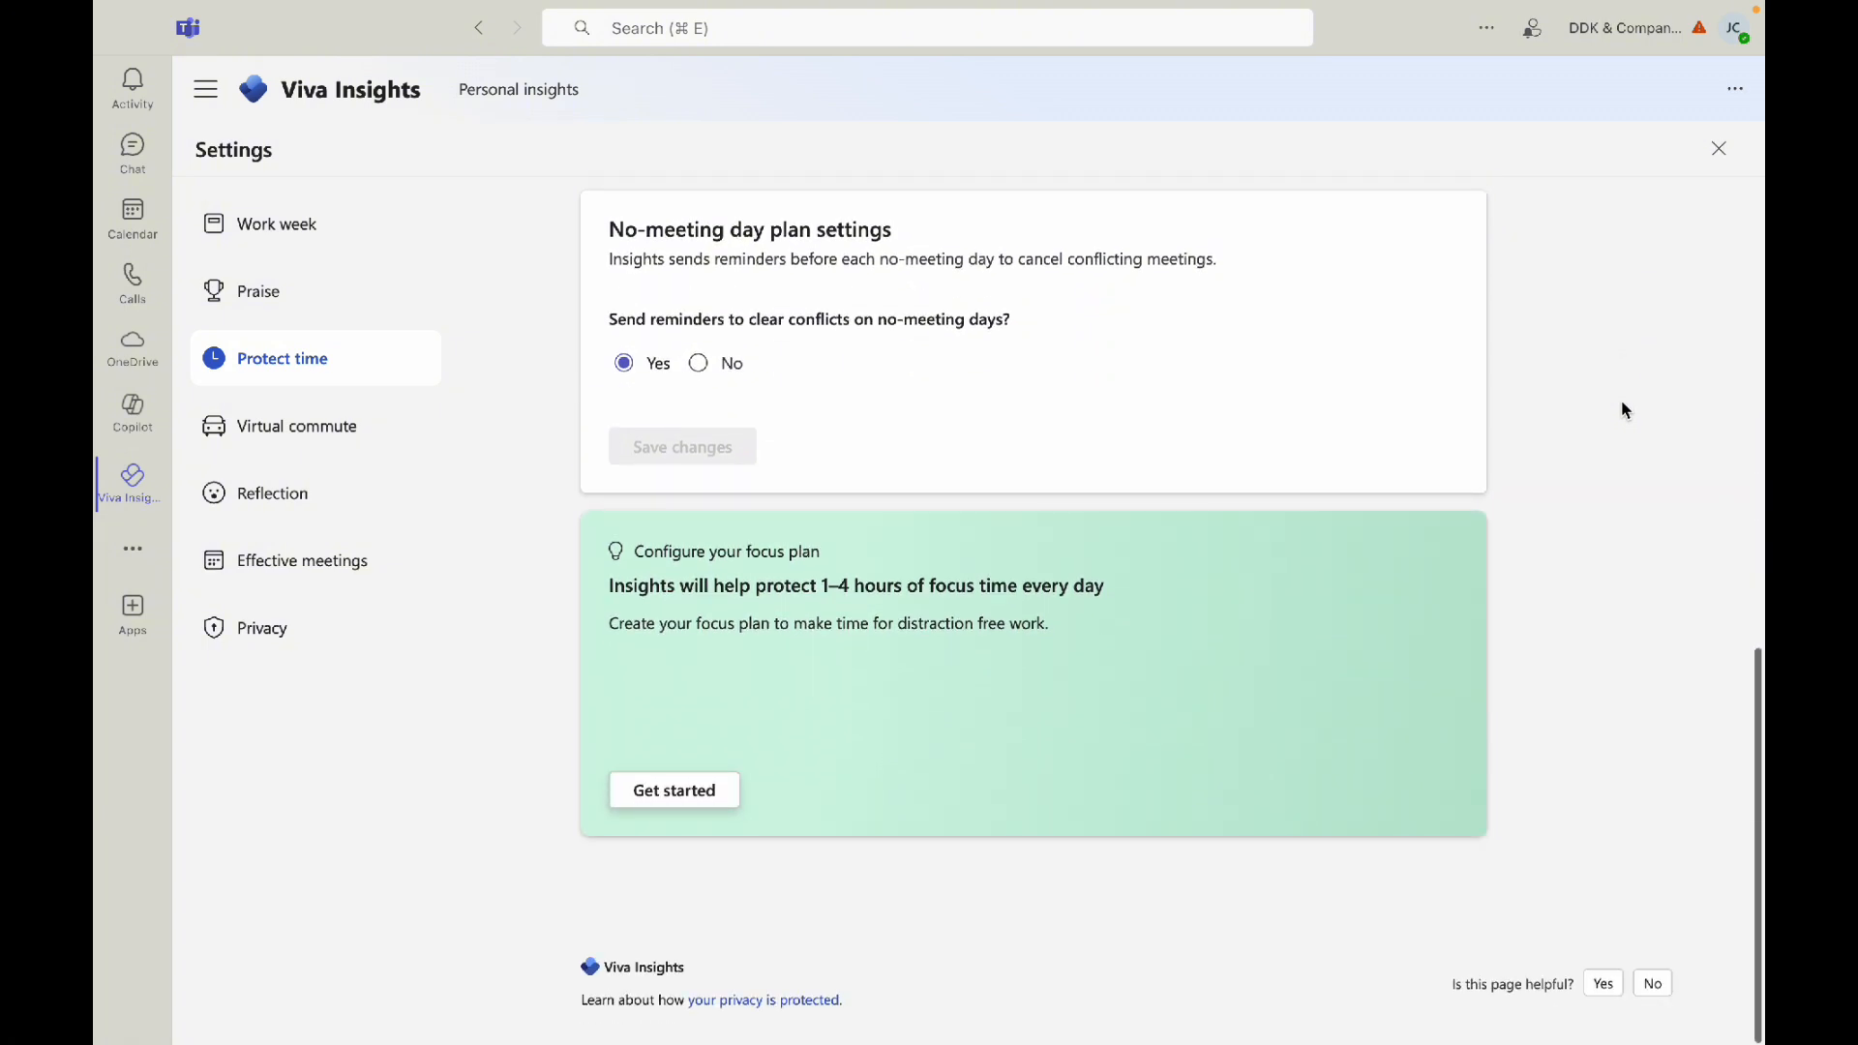
- Create the focus plan: 2 hours per day, afternoon, chat notifications muted
click(673, 790)
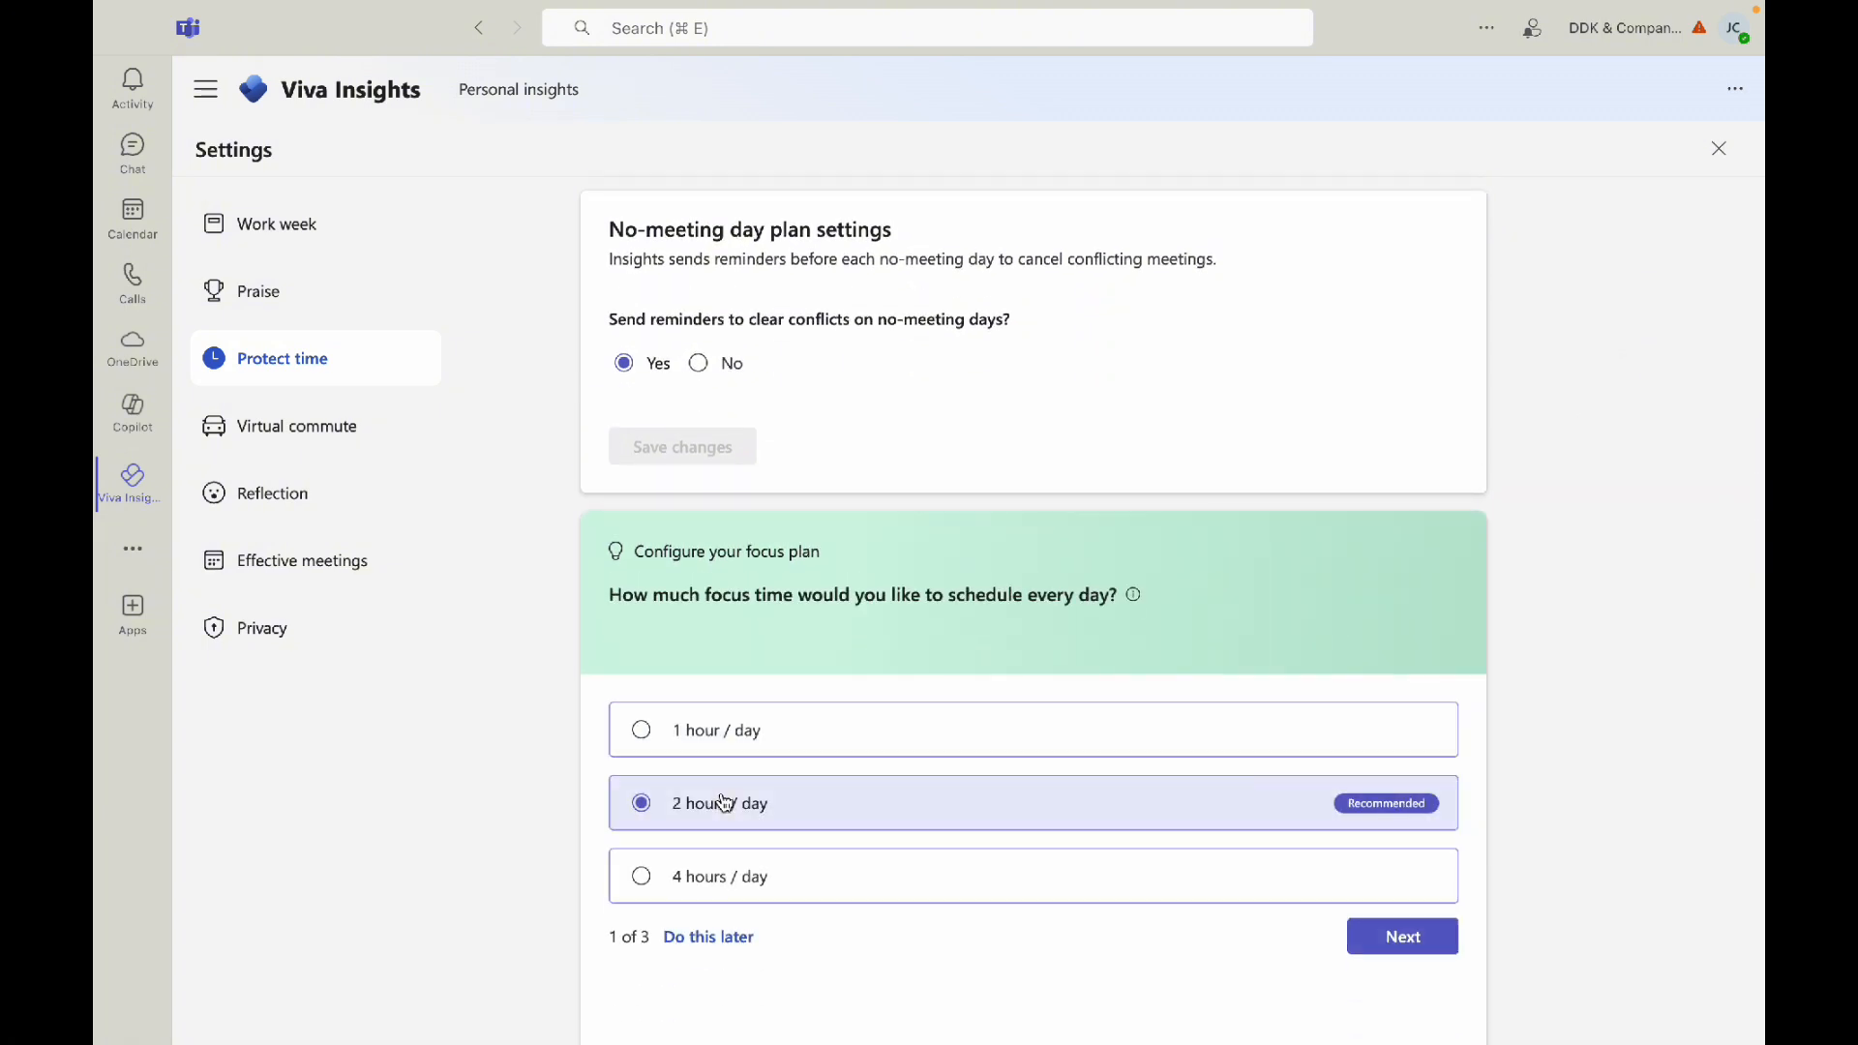
scroll(down, 3)
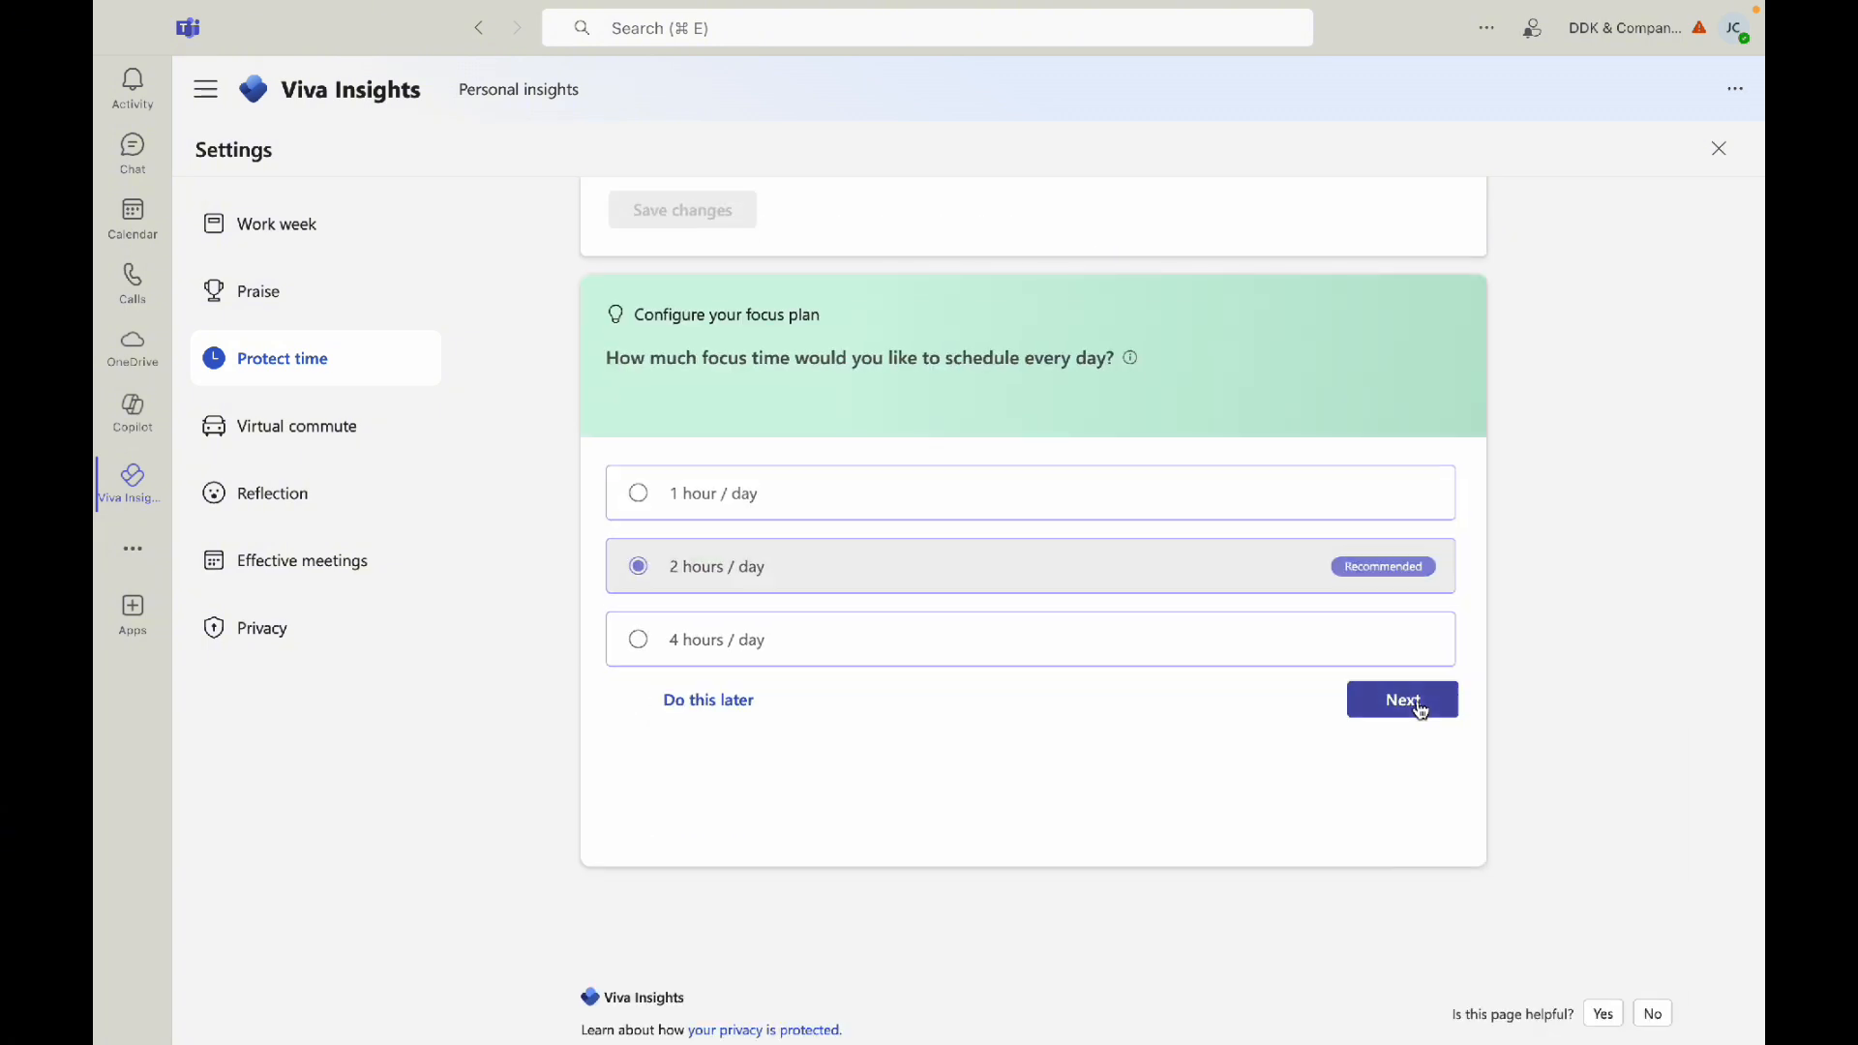
click(1401, 699)
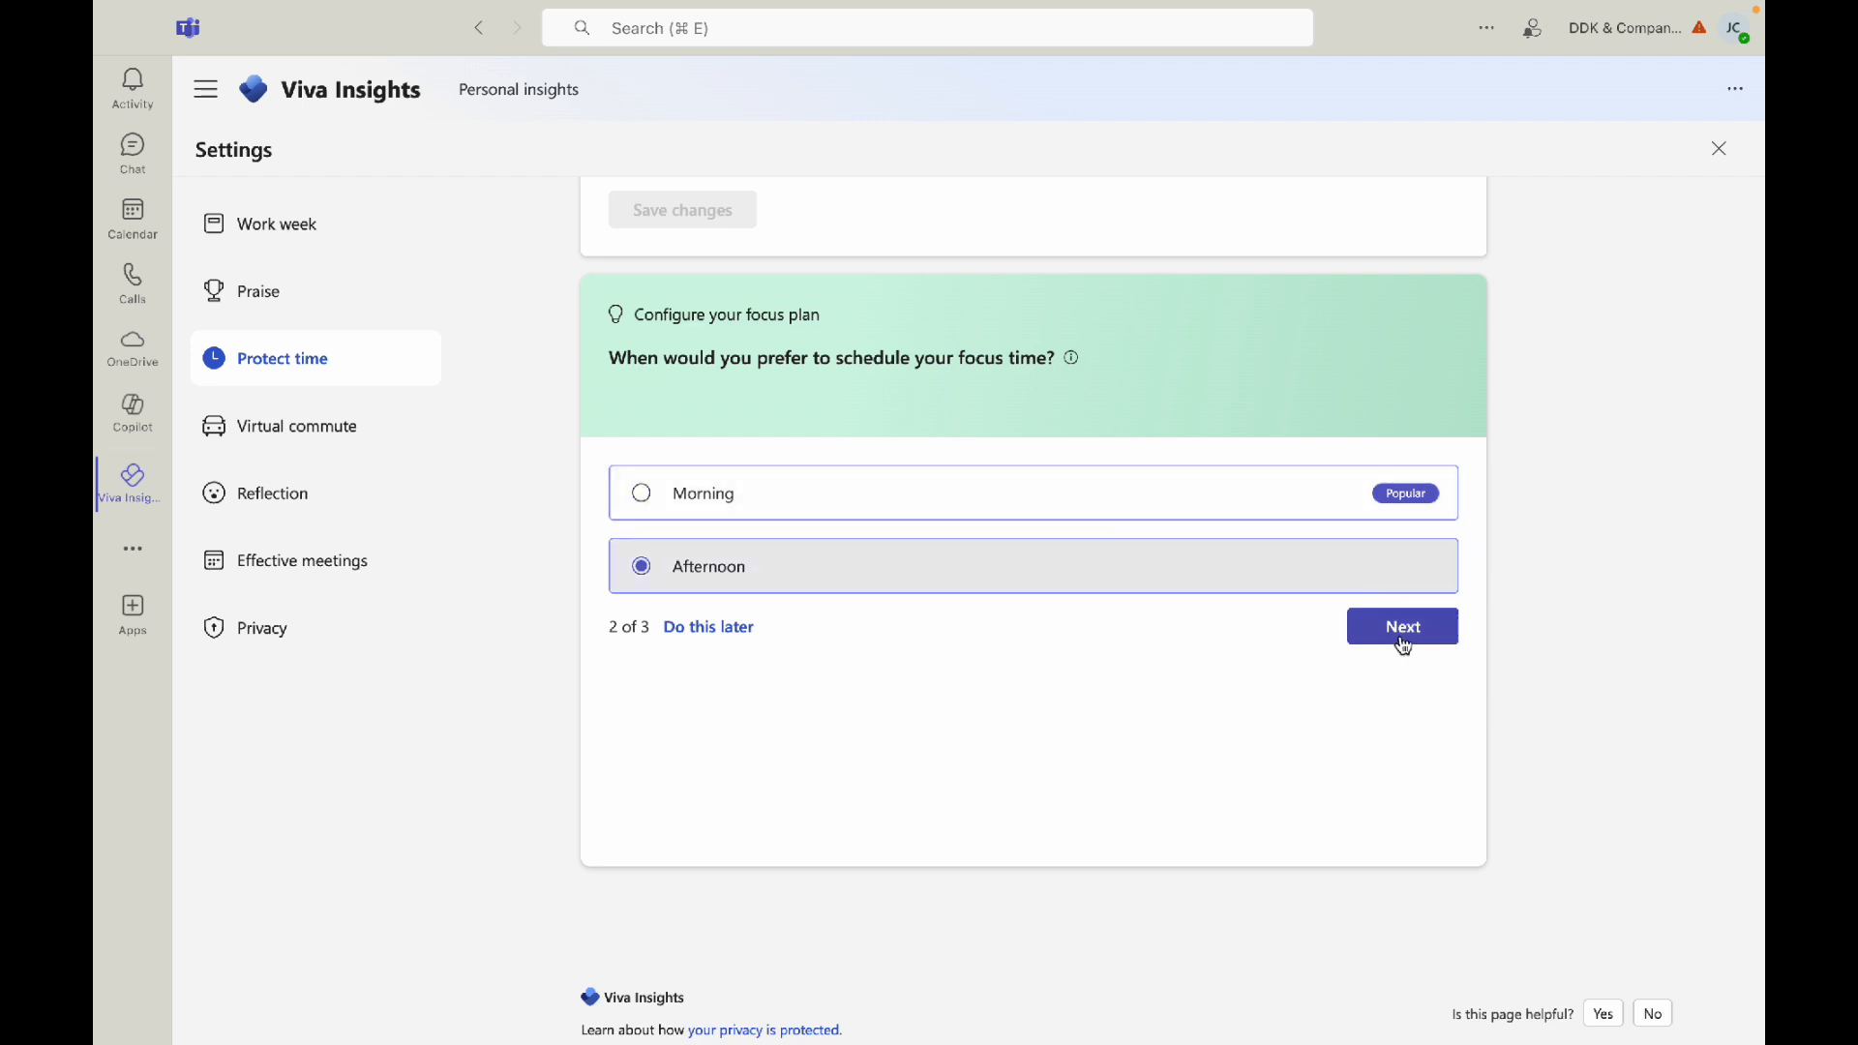
click(1402, 625)
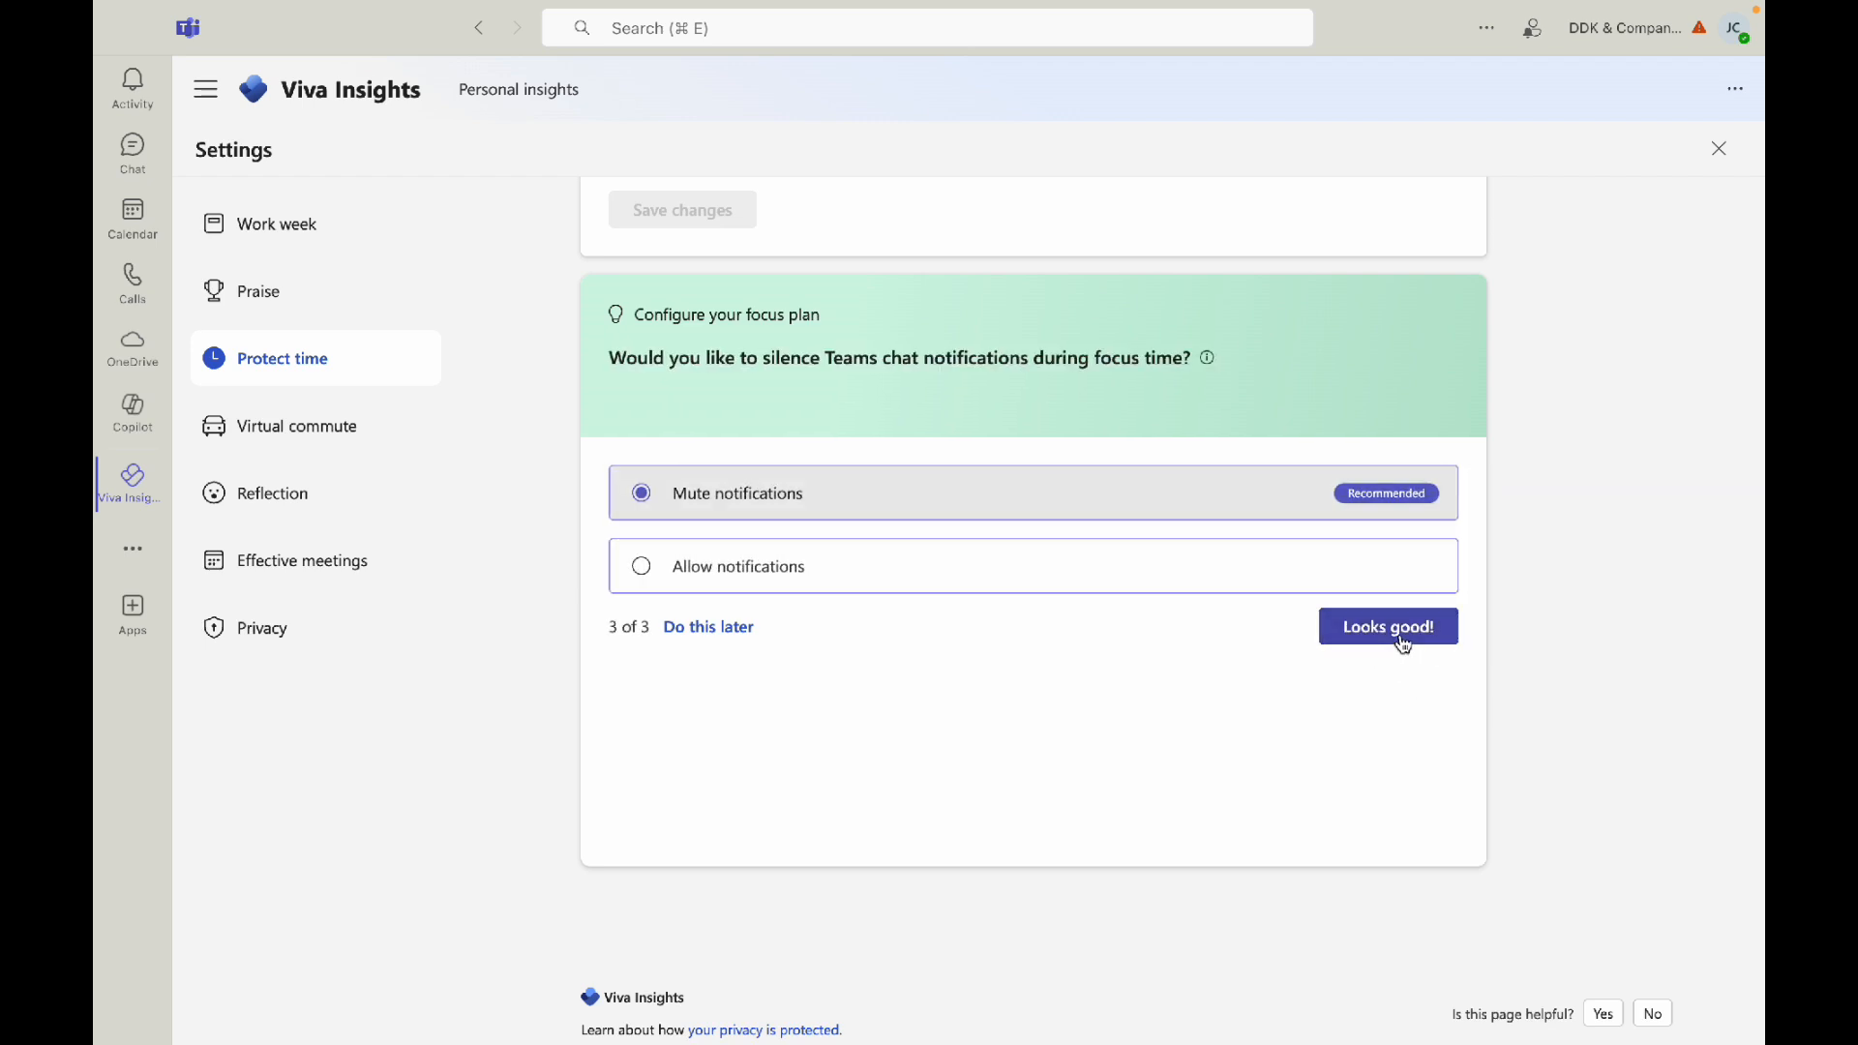
click(1388, 625)
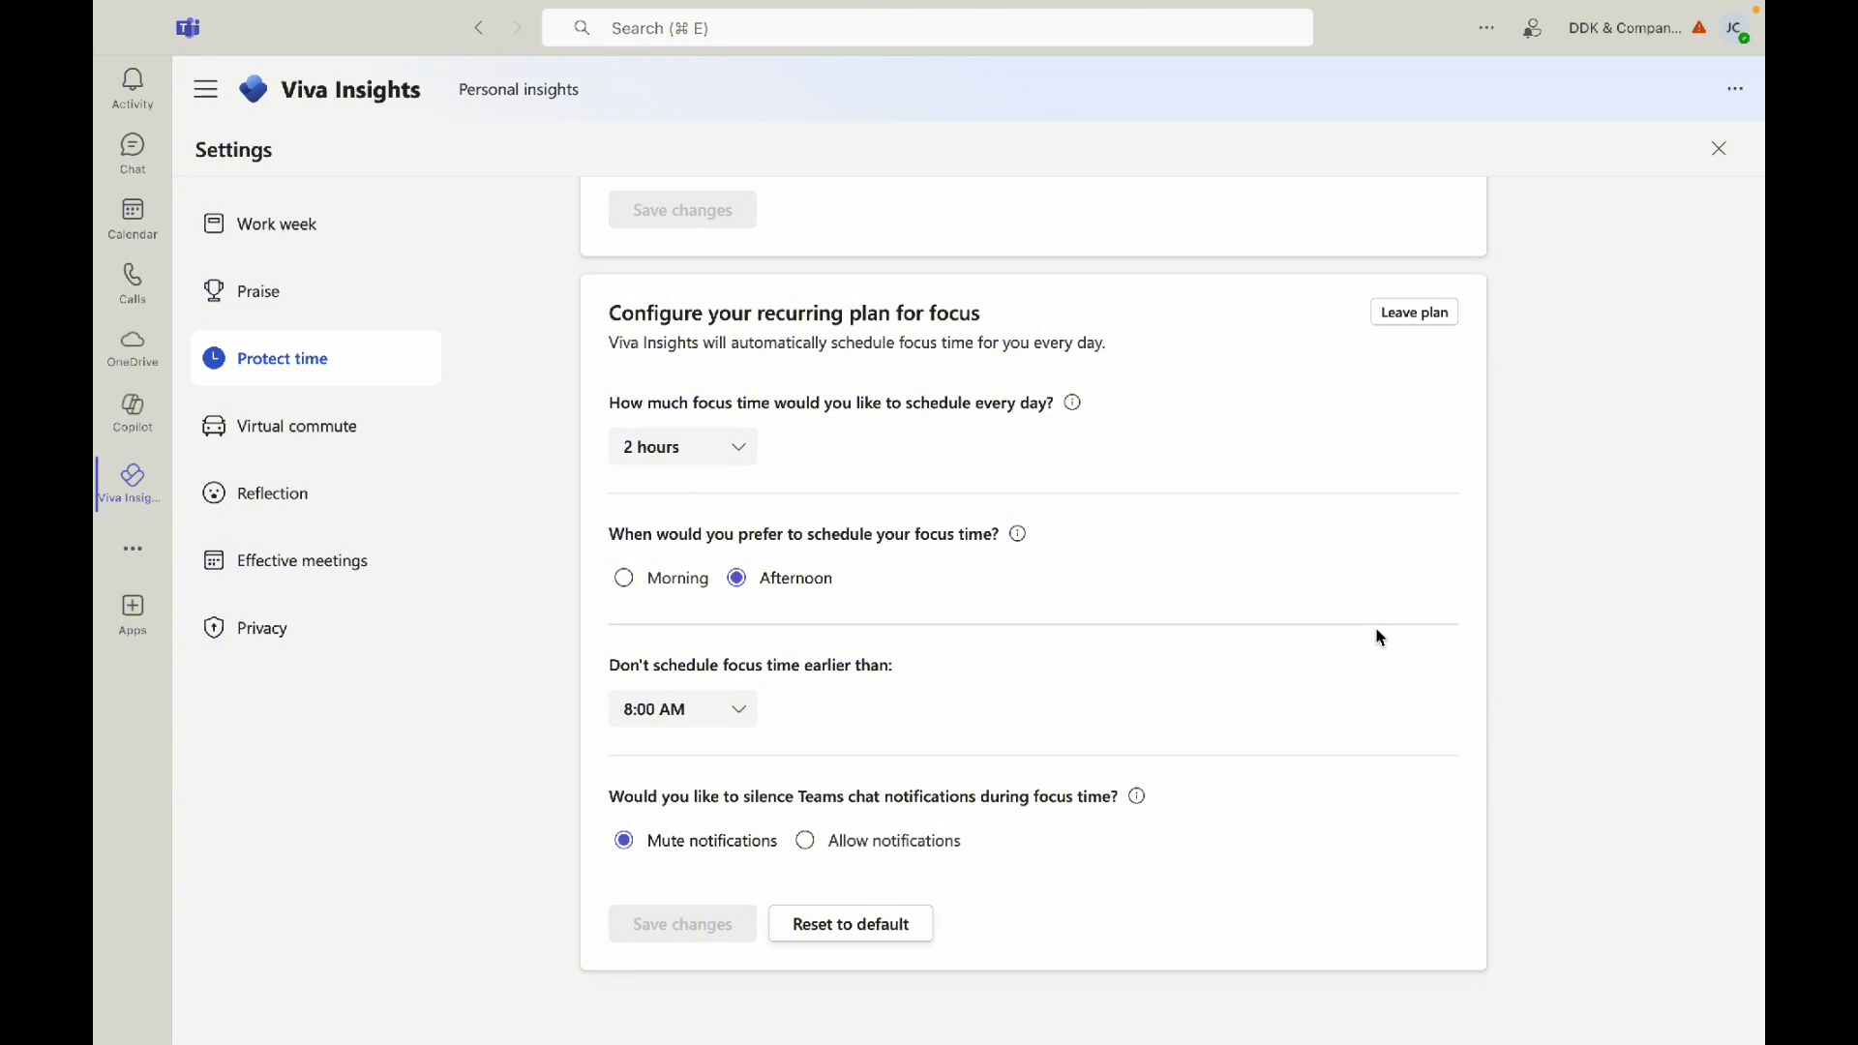